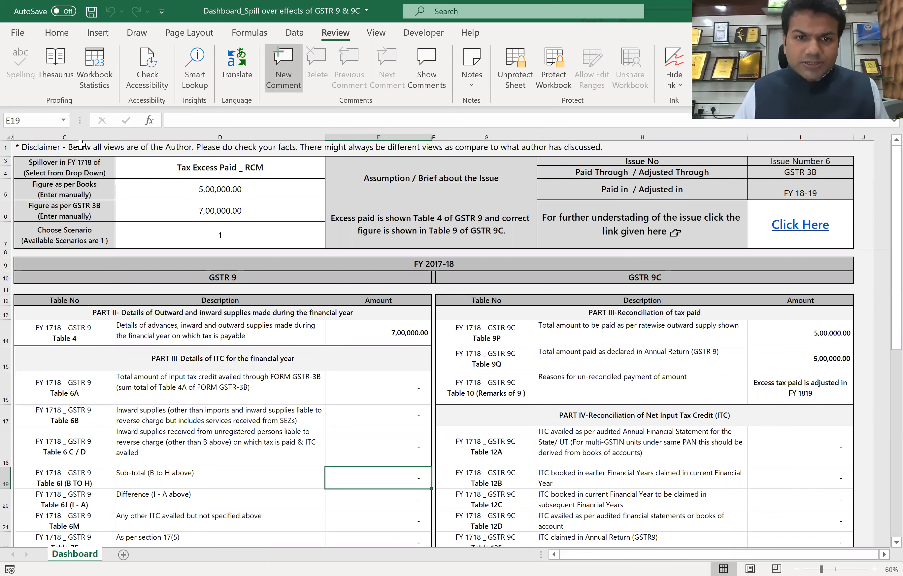
- Review the FY 2017-18 figures: books 5,00,000.00, Table 4 7,00,000.00, Table 9 Paid and 9C Table 9Q
{"action": "left_click", "coordinate": [220, 189]}
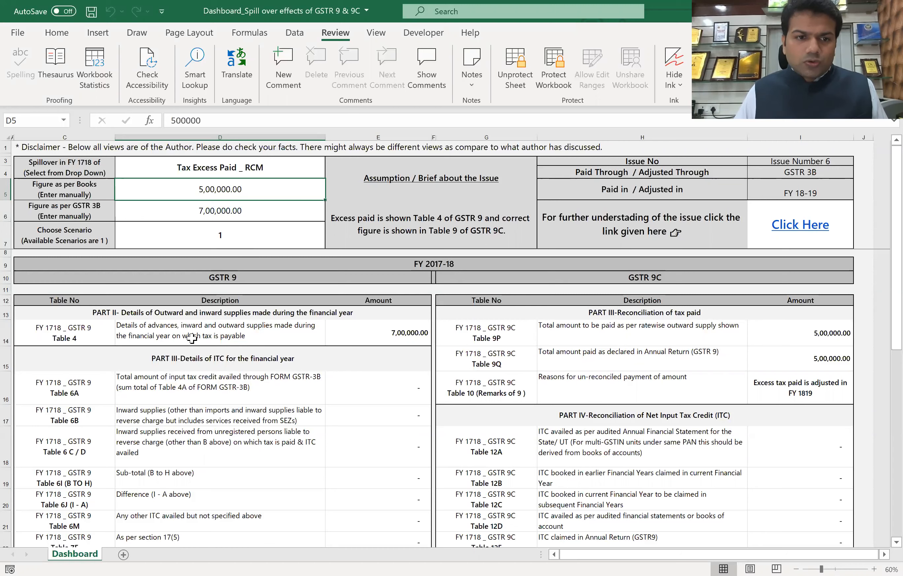
{"action": "left_click", "coordinate": [219, 333]}
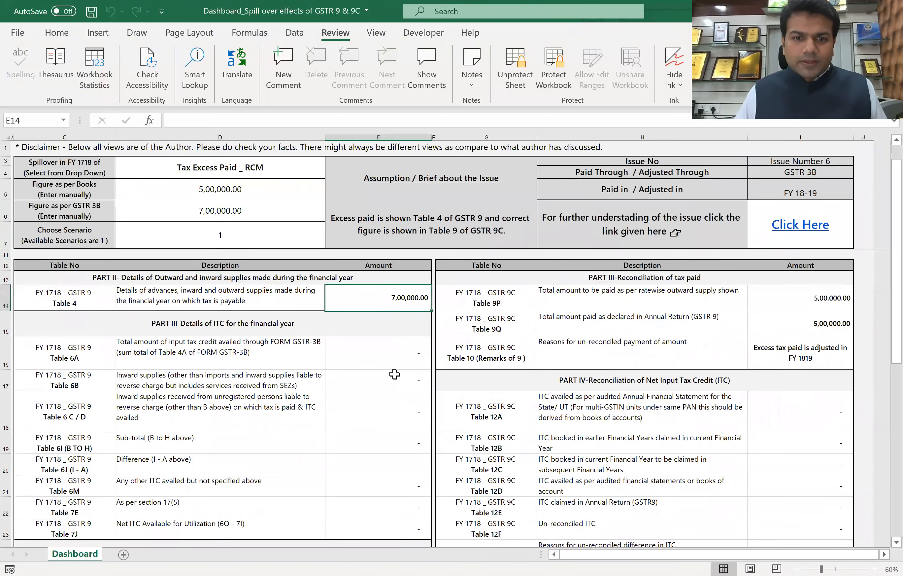
{"action": "scroll", "scroll_direction": "down", "scroll_amount": 3}
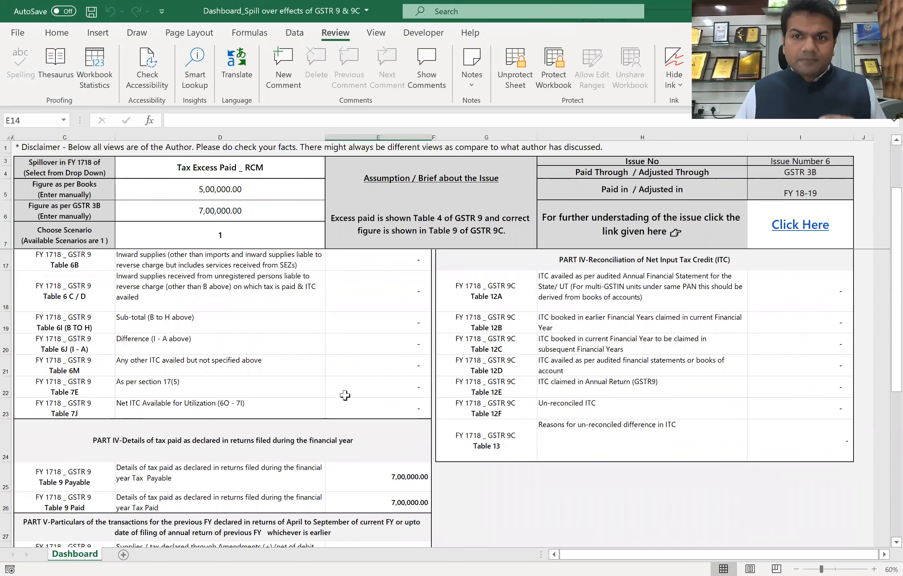
{"action": "mouse_move", "coordinate": [381, 481]}
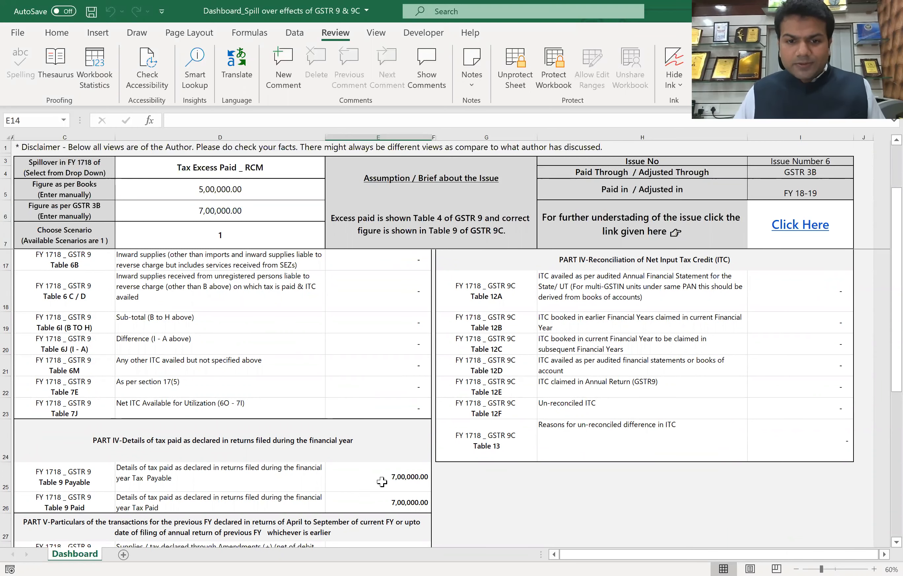
{"action": "left_click", "coordinate": [378, 501]}
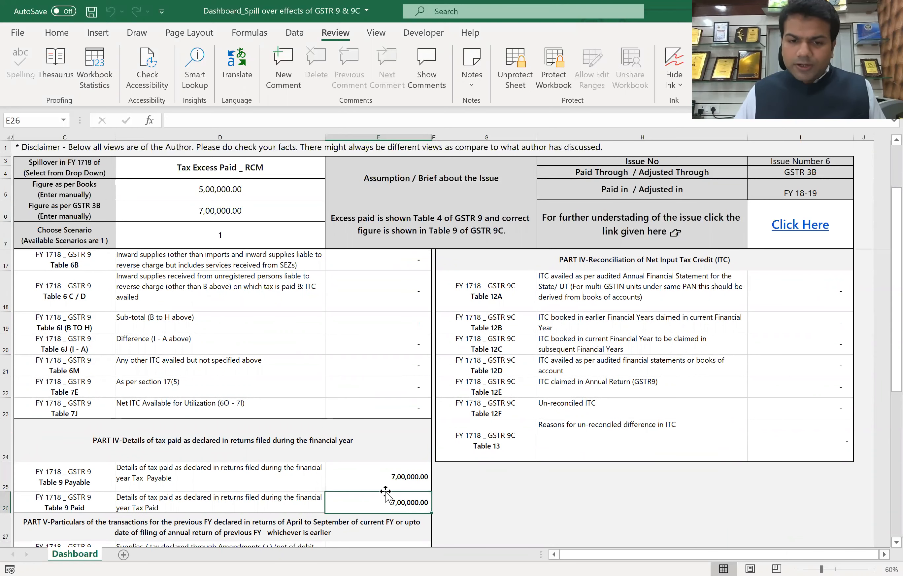
{"action": "scroll", "scroll_direction": "down", "scroll_amount": 3}
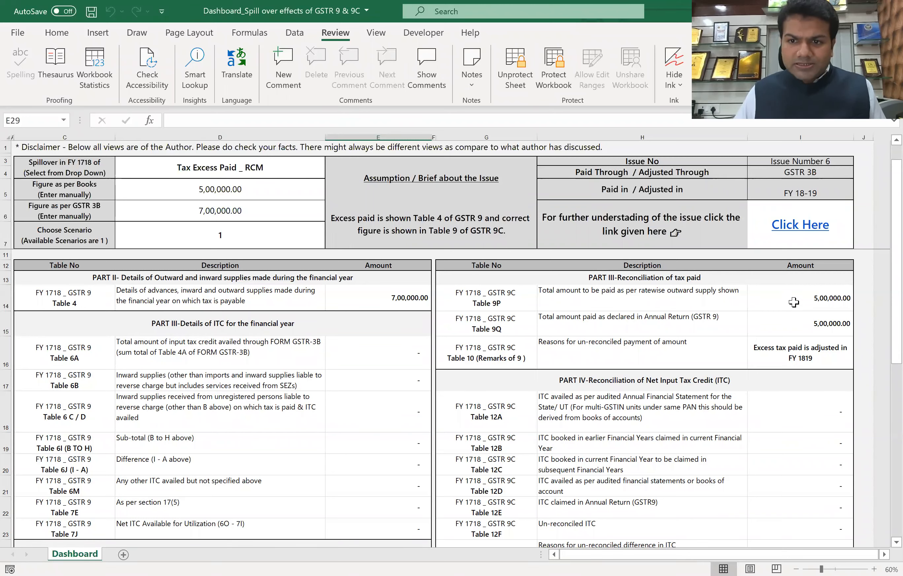
{"action": "left_click", "coordinate": [799, 297]}
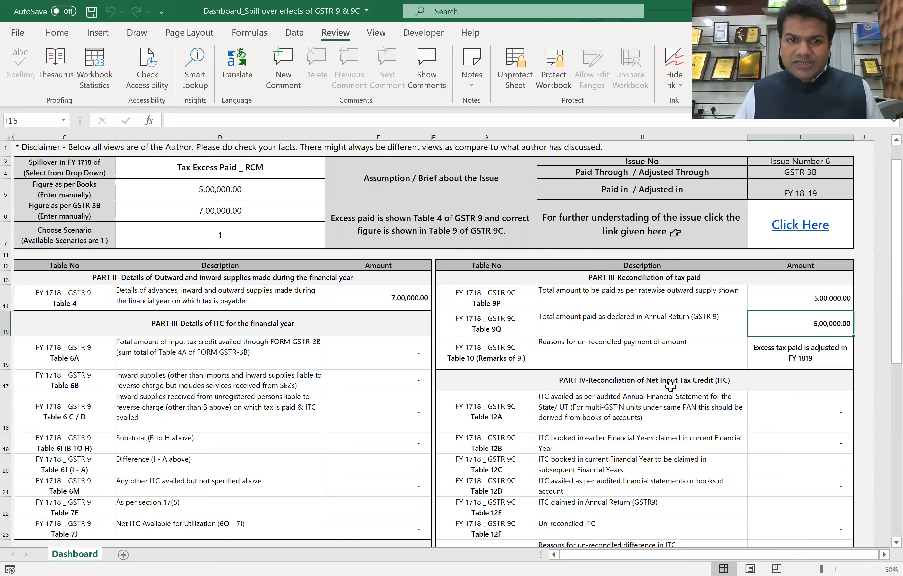
- Scroll down to the FY 2018-19 GSTR 9 Part IV rows with Table 9 Paid at -2,00,000.00
{"action": "scroll", "scroll_direction": "down", "scroll_amount": 3}
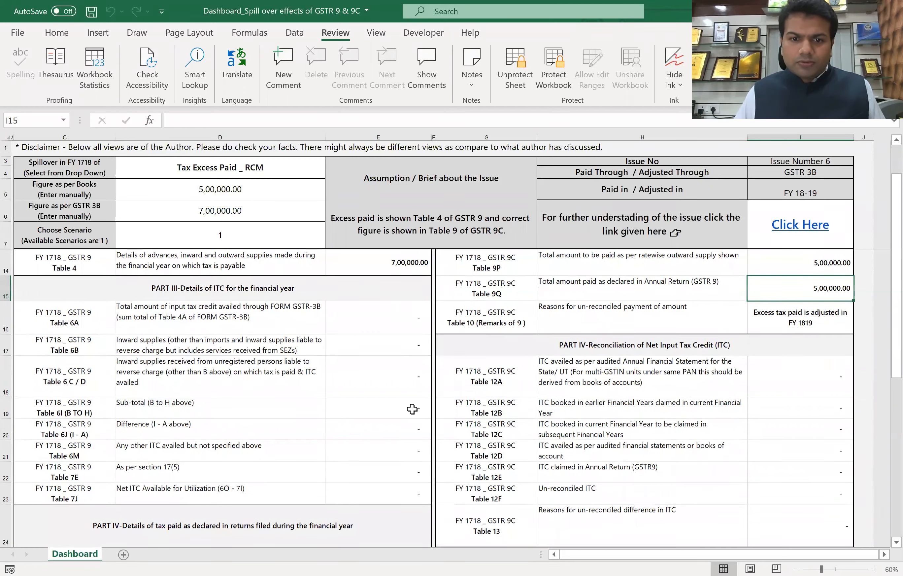
{"action": "scroll", "scroll_direction": "down", "scroll_amount": 3}
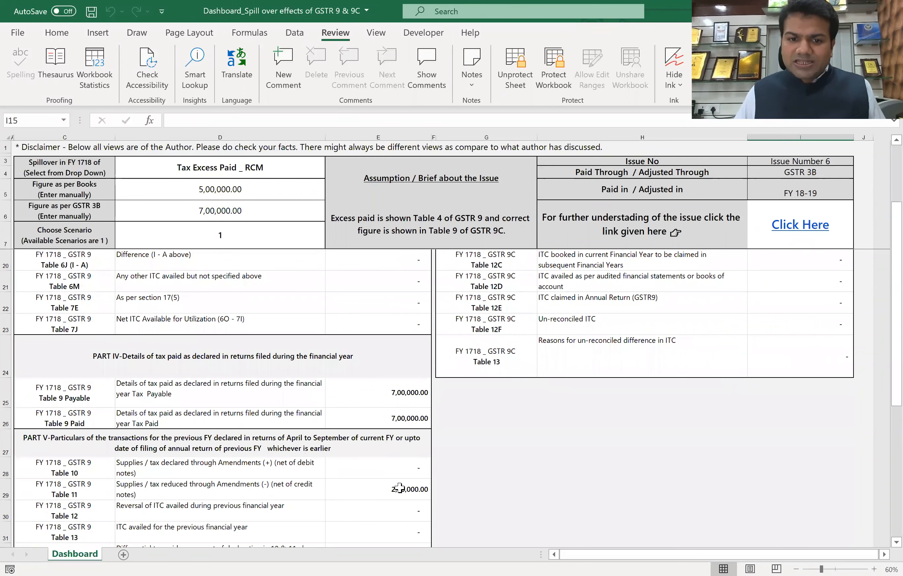
{"action": "left_click", "coordinate": [377, 488]}
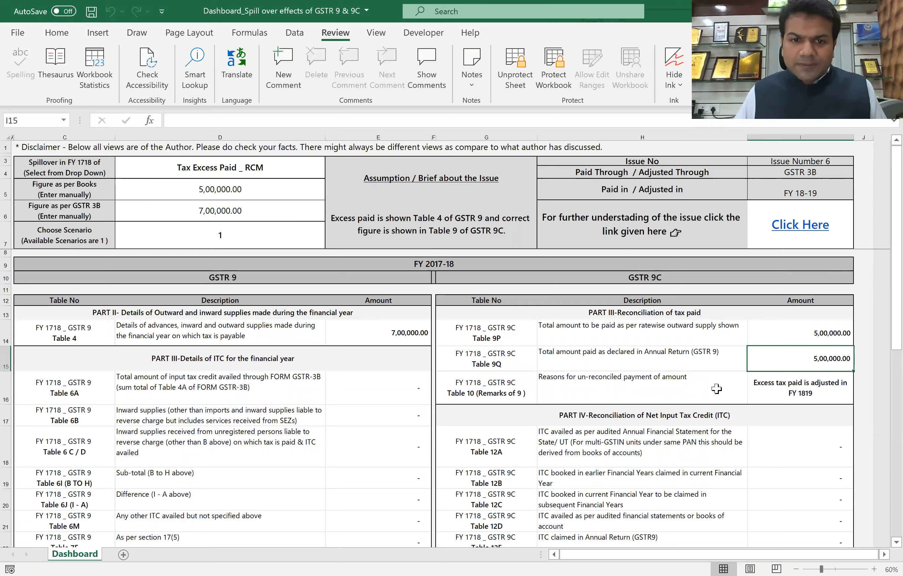
{"action": "scroll", "scroll_direction": "down", "scroll_amount": 3}
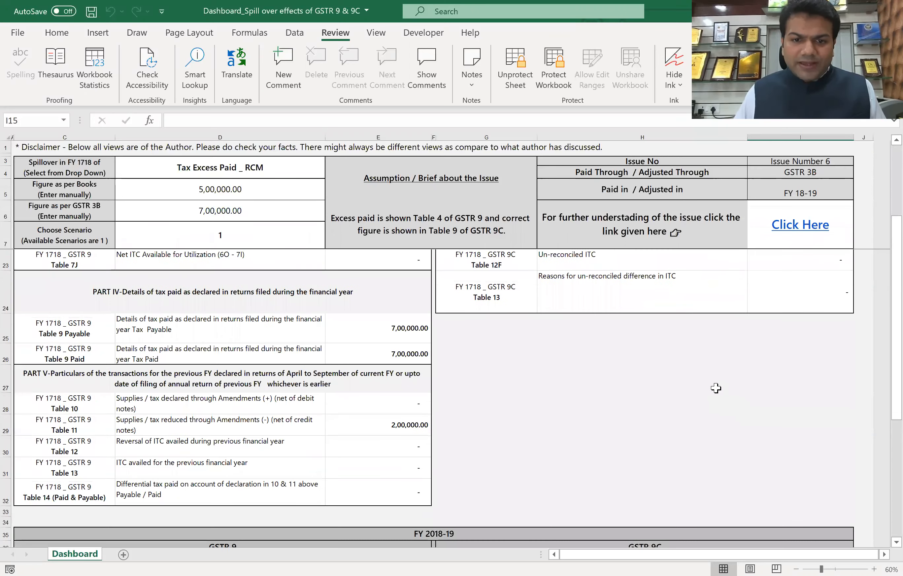
{"action": "scroll", "scroll_direction": "down", "scroll_amount": 3}
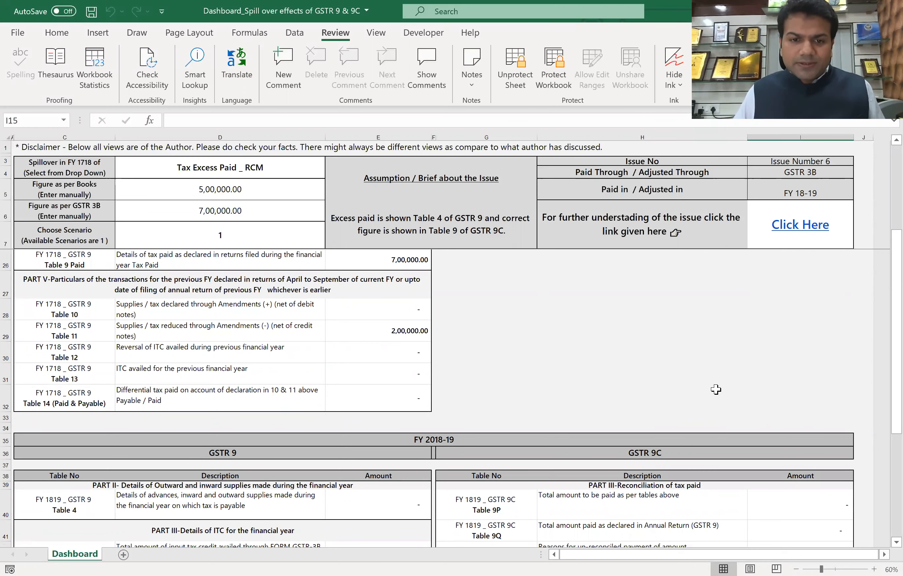
{"action": "scroll", "scroll_direction": "down", "scroll_amount": 3}
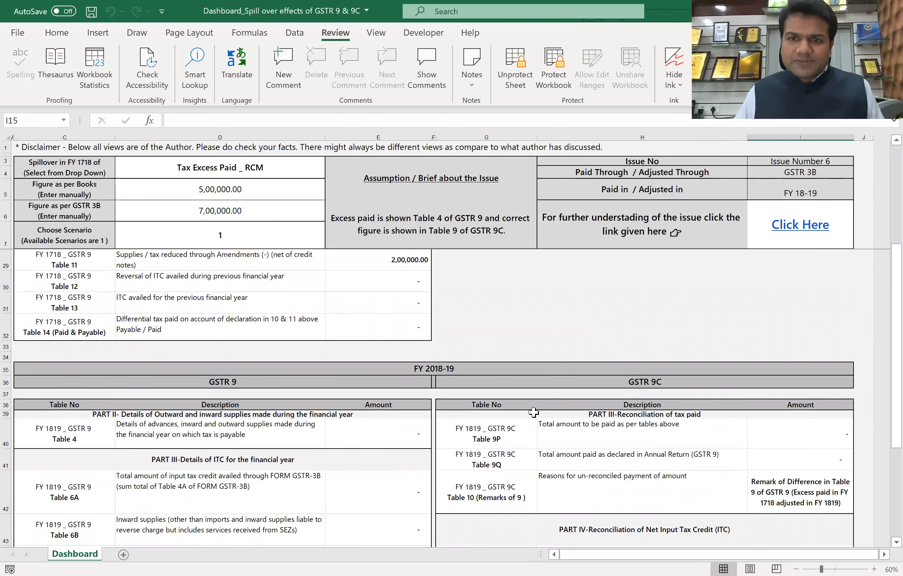
{"action": "scroll", "scroll_direction": "down", "scroll_amount": 3}
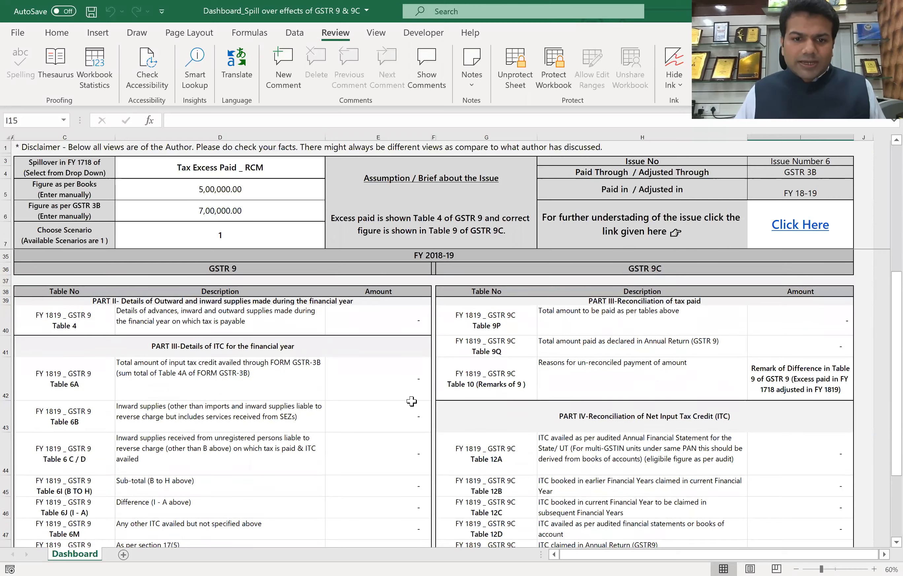
{"action": "scroll", "scroll_direction": "down", "scroll_amount": 3}
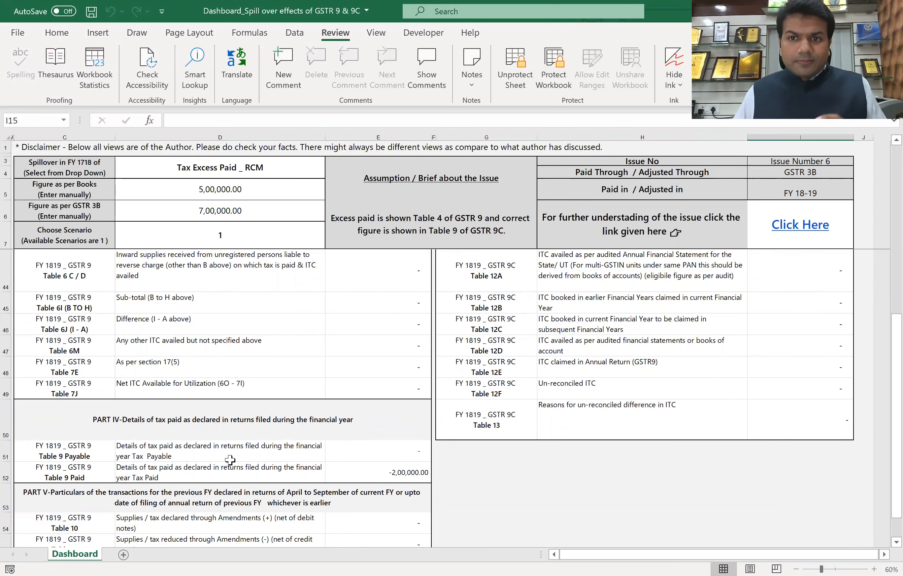
{"action": "mouse_move", "coordinate": [283, 382]}
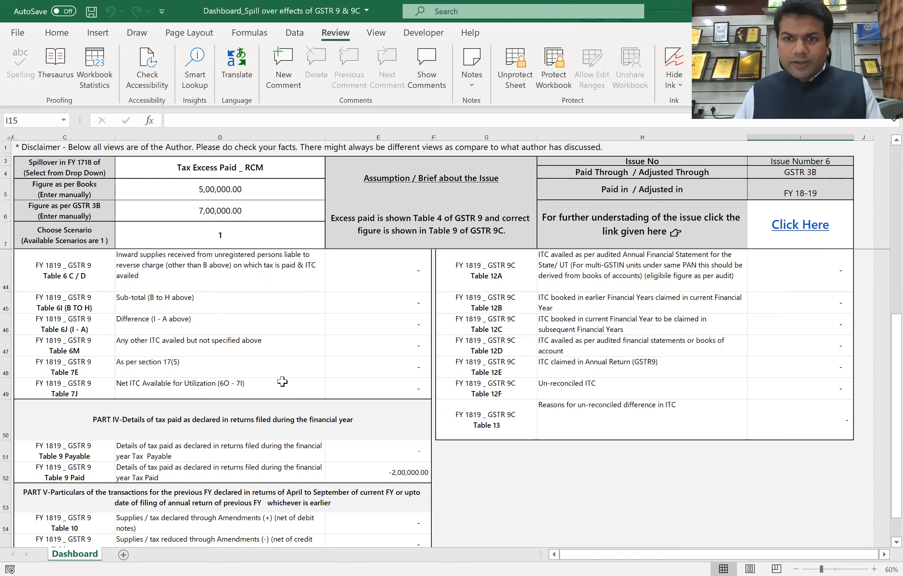
- Review FY 2018-19 Table 9 Payable nil, Paid -2,00,000.00, and the 9C Table 10 excess-payment remark
{"action": "left_click", "coordinate": [378, 451]}
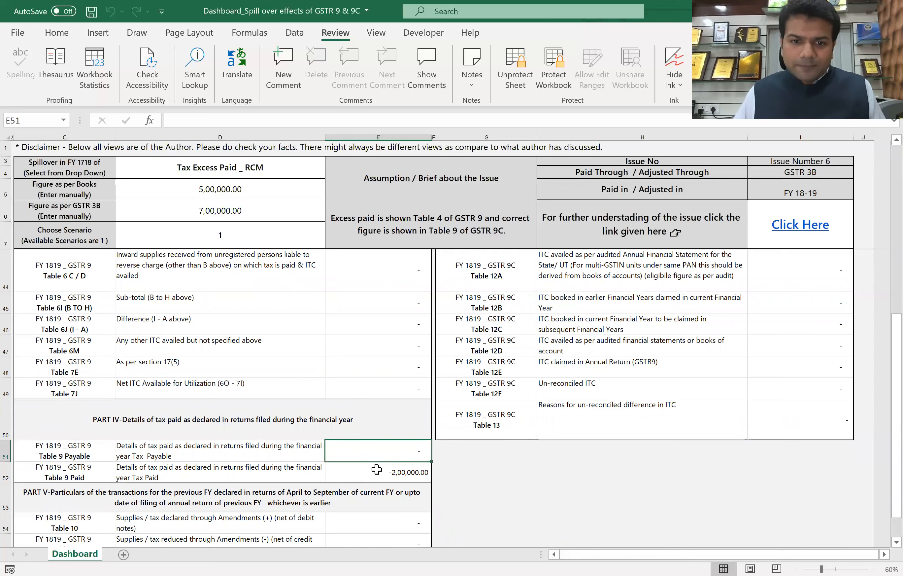
{"action": "left_click", "coordinate": [378, 472]}
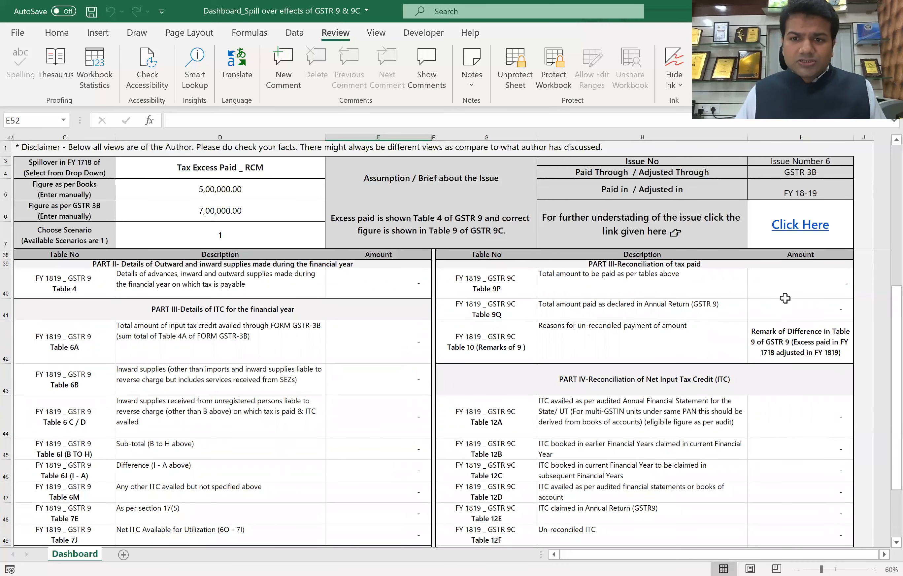
{"action": "left_click", "coordinate": [799, 342]}
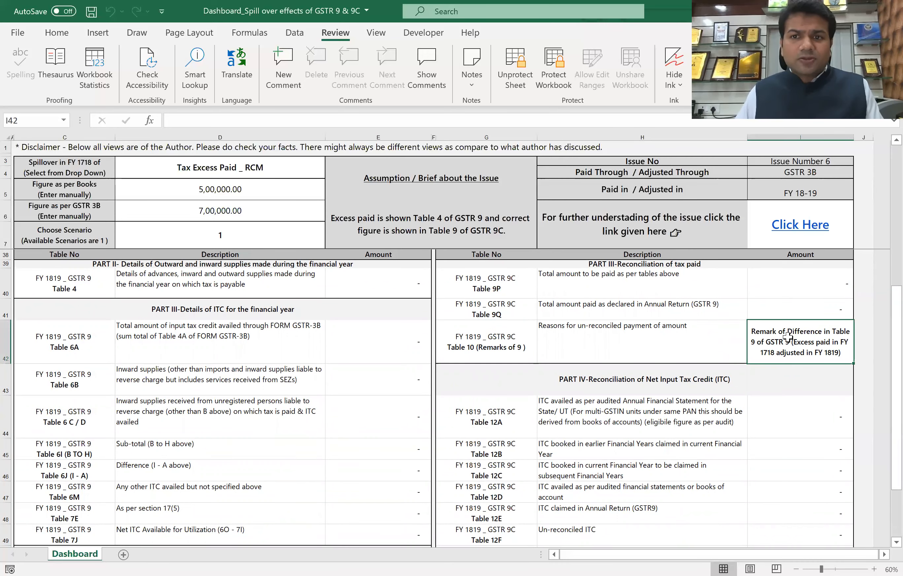